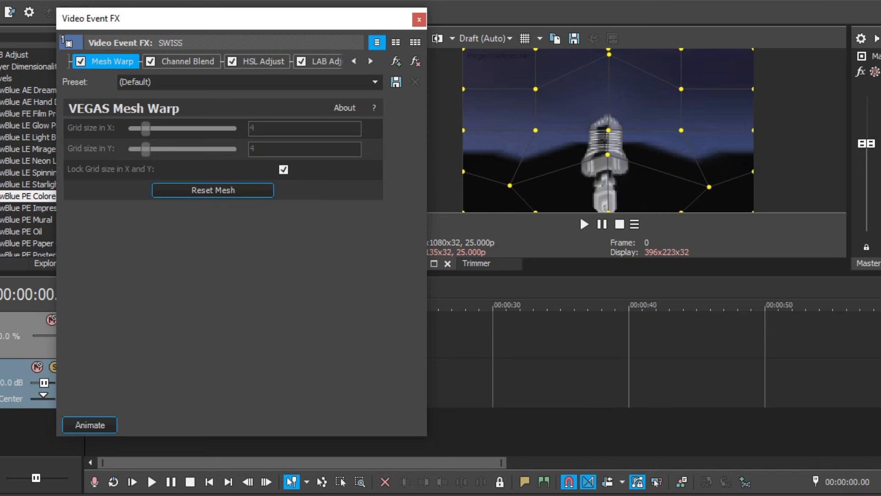
Step: Review the blue clip's Channel Blend and LAB Adjust settings, then dismiss its effects window
click(190, 61)
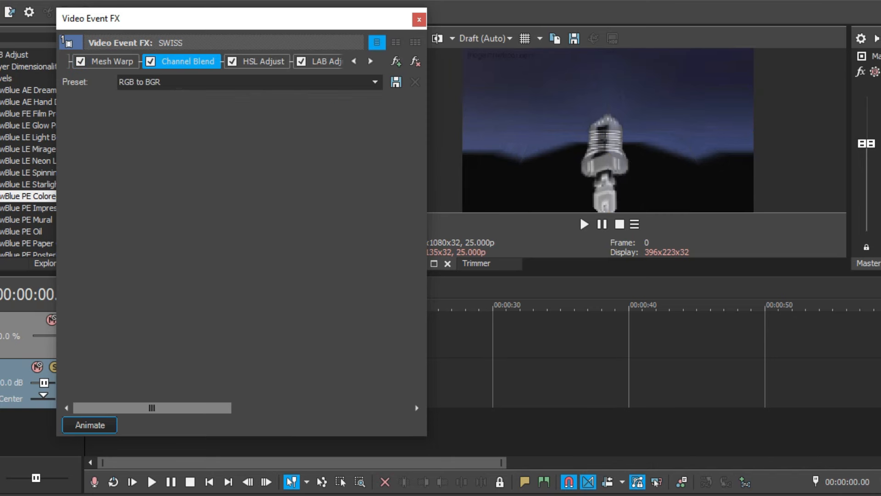
click(324, 61)
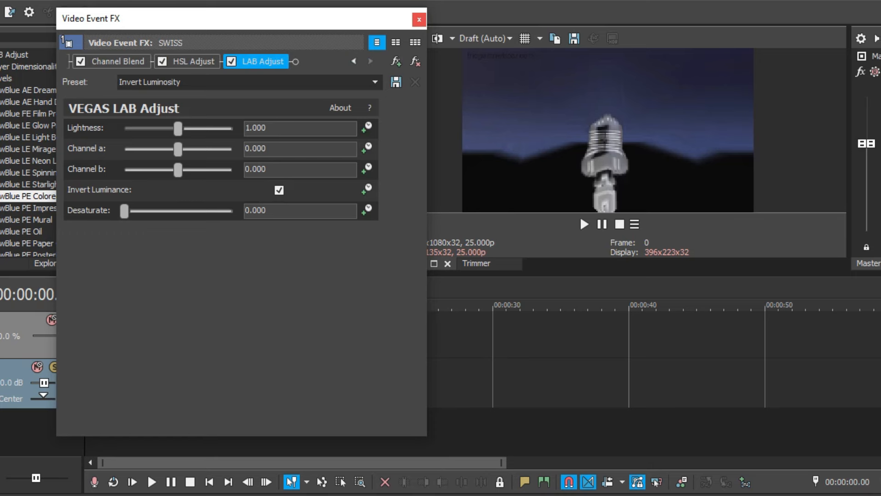
click(419, 20)
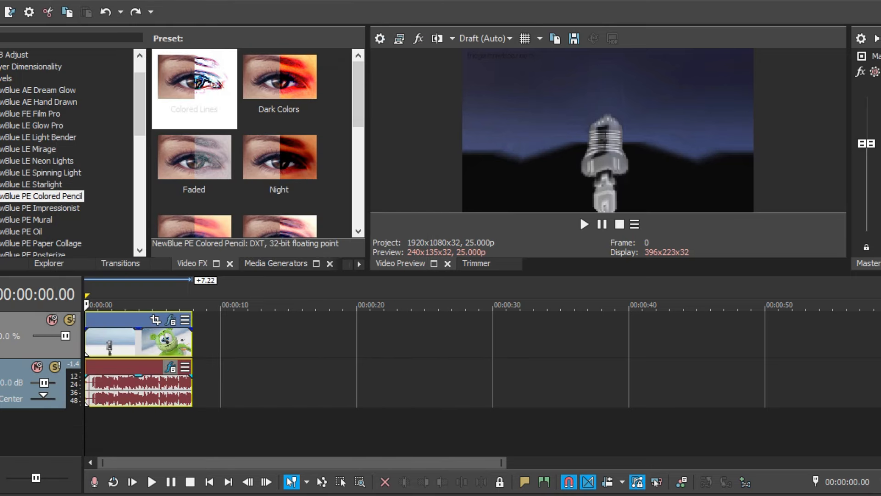
Step: Bring up the red-background clip's Mesh Warp, Gradient Map and Detail Enhancer chain
click(175, 368)
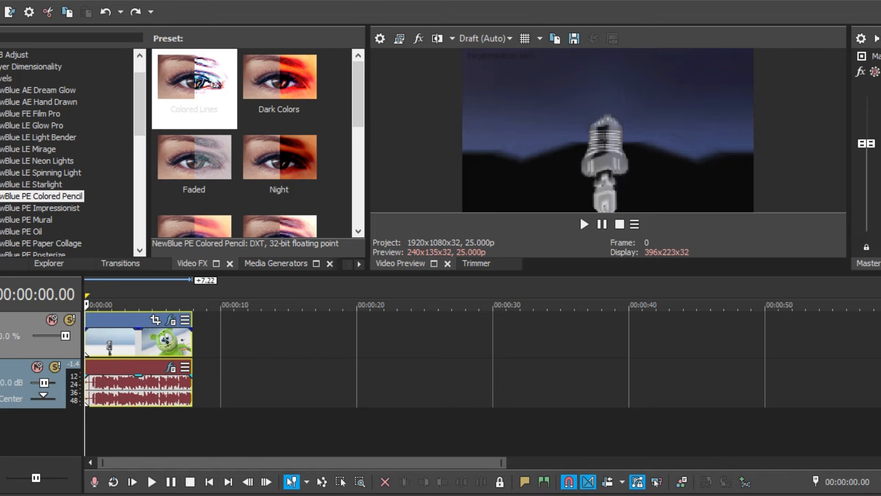
double_click(138, 388)
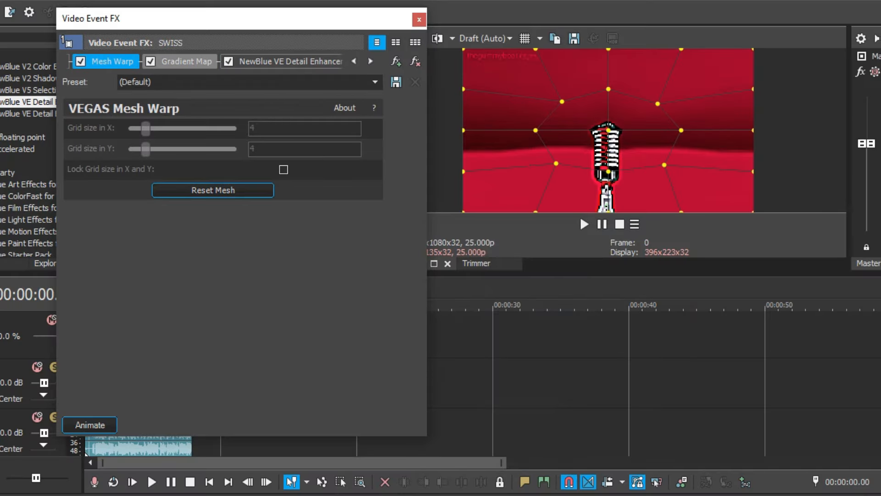
Step: Review the red clip's Gradient Map colours and dismiss the effects window
click(187, 62)
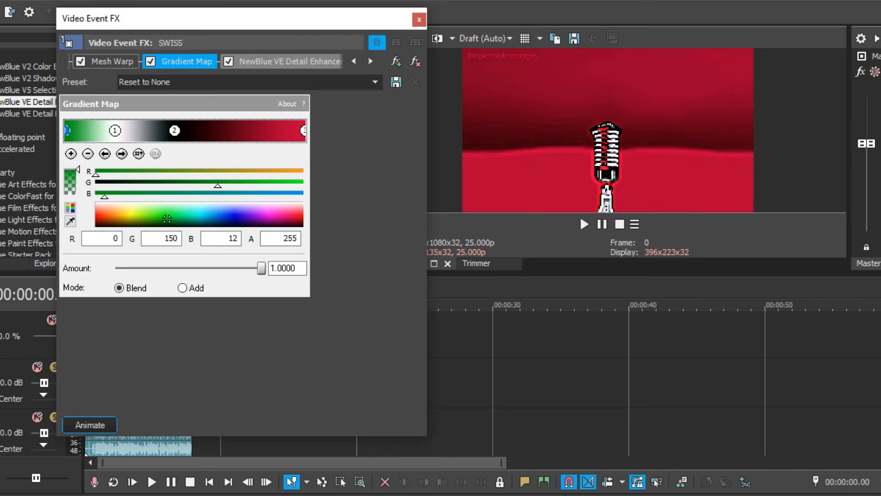
click(291, 62)
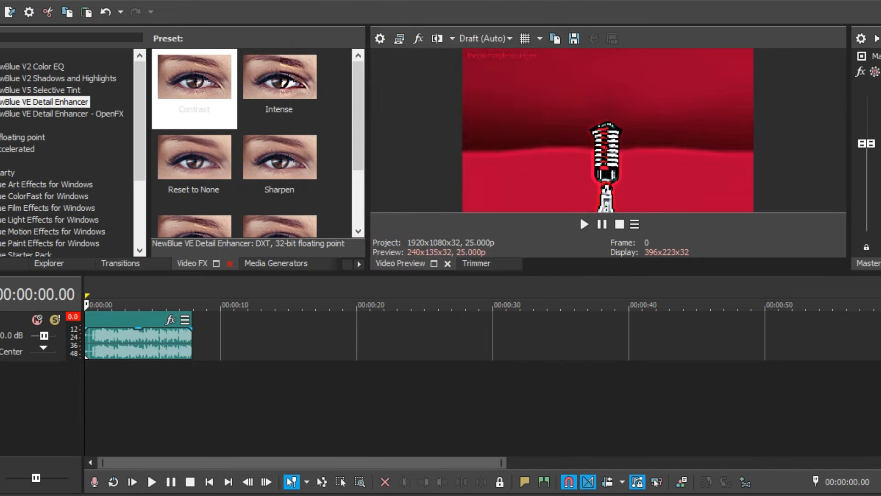
Step: Review the green heart clip's Swirl and Mirror settings and its slow Flange audio effect
click(138, 334)
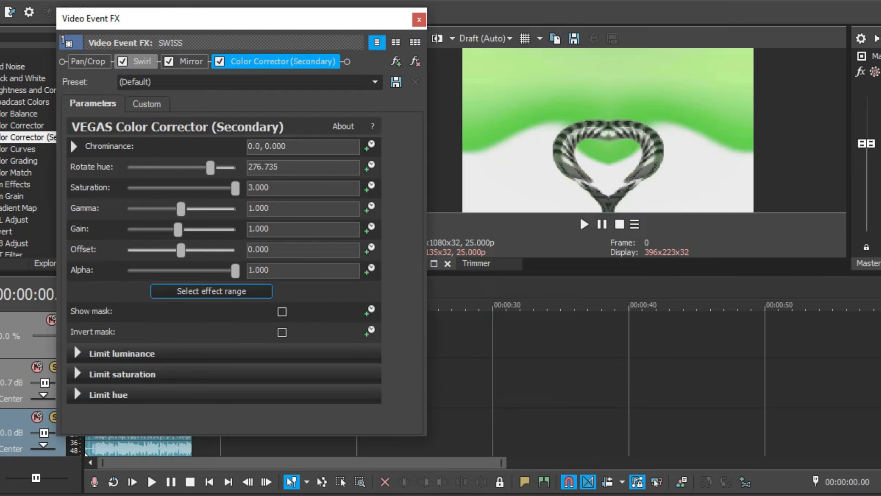
click(142, 61)
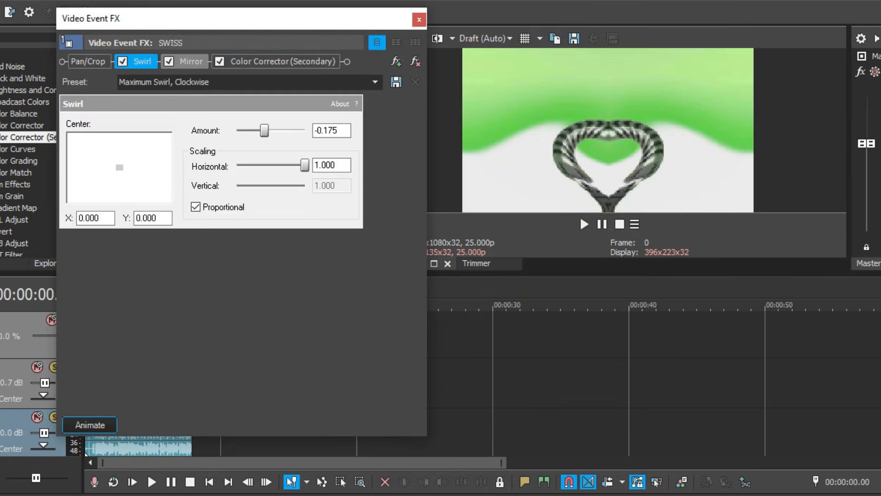
click(191, 61)
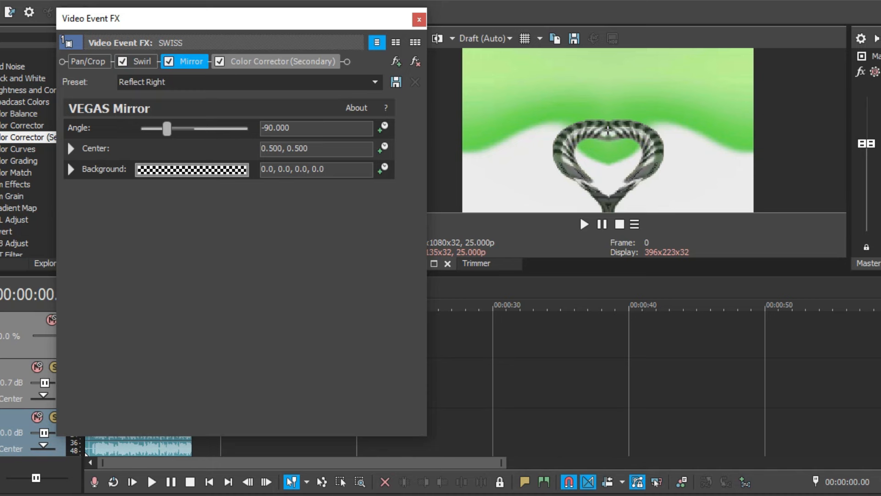
click(283, 61)
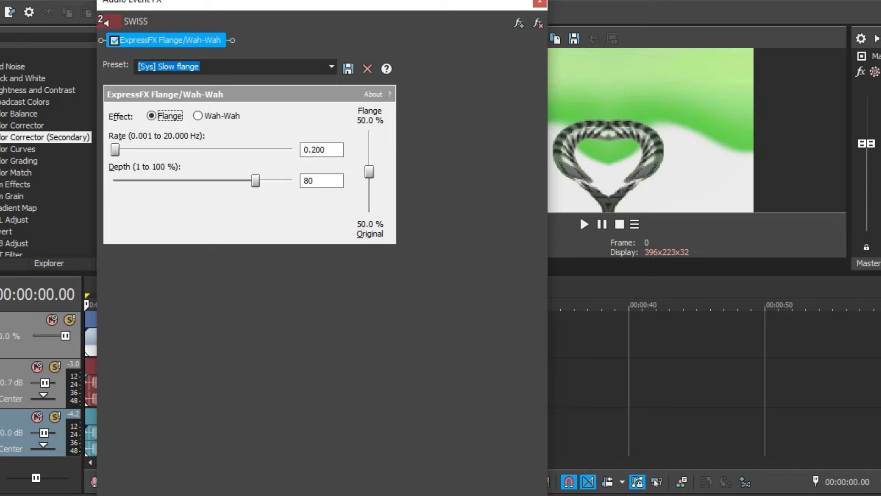
click(538, 4)
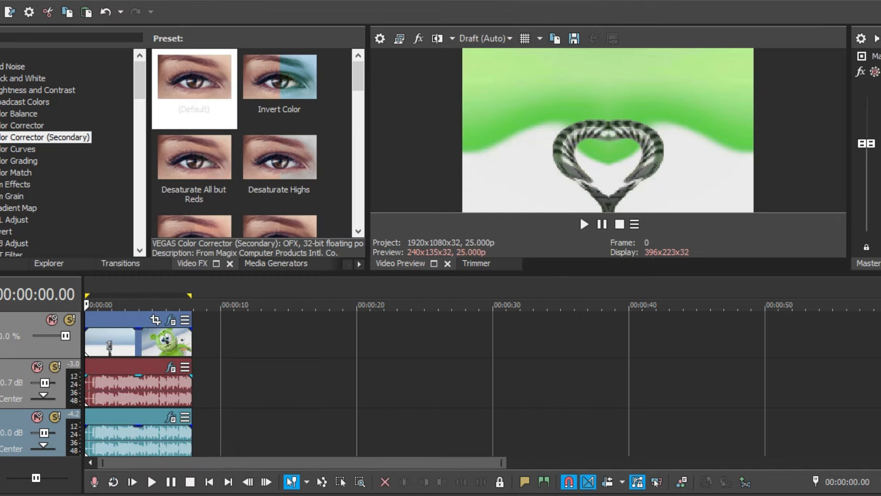
Step: Check the audio event's pitch-change properties and confirm them with OK
double_click(138, 387)
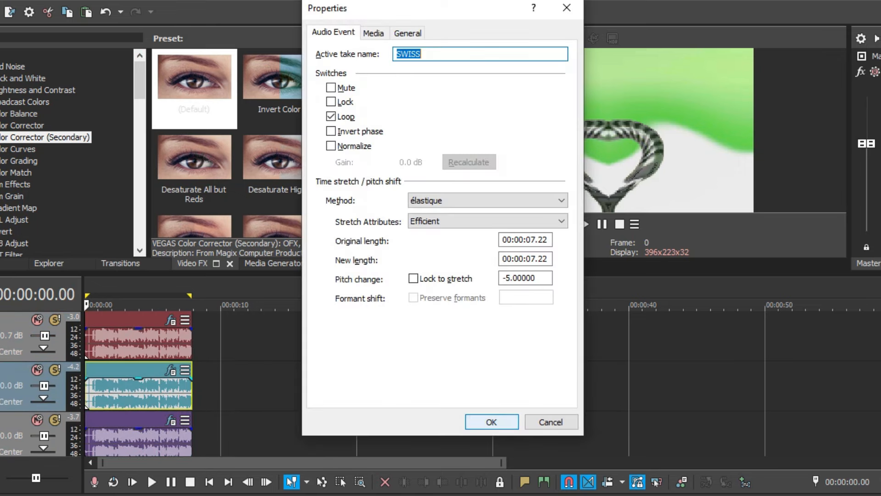
click(490, 422)
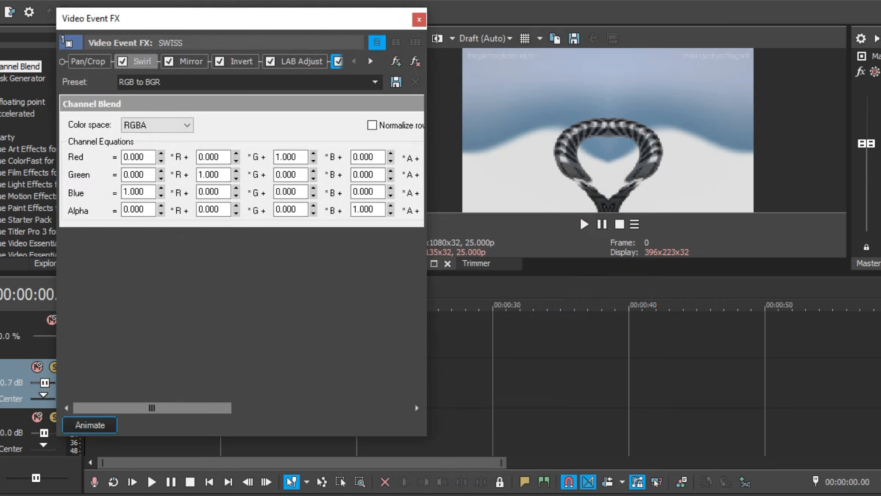
Step: Review the blue heart clip's Swirl, Mirror, LAB Adjust and RGB-to-BGR Channel Blend settings, then dismiss the window
click(143, 61)
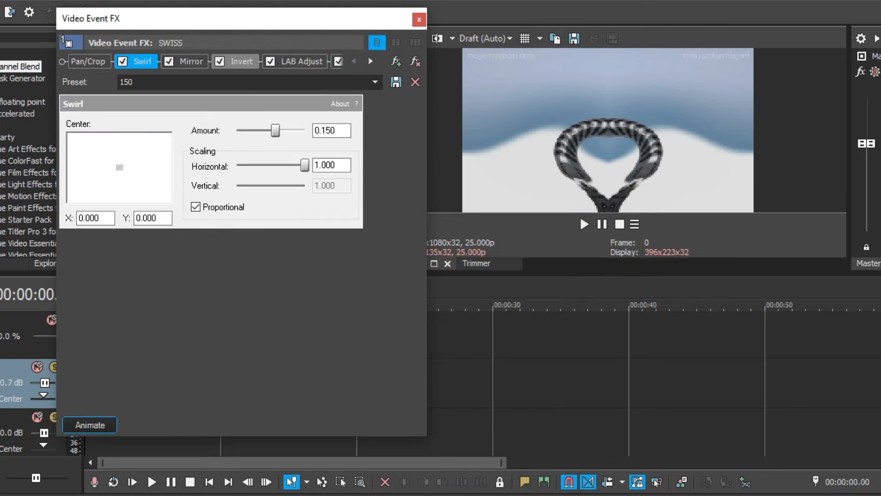
click(191, 61)
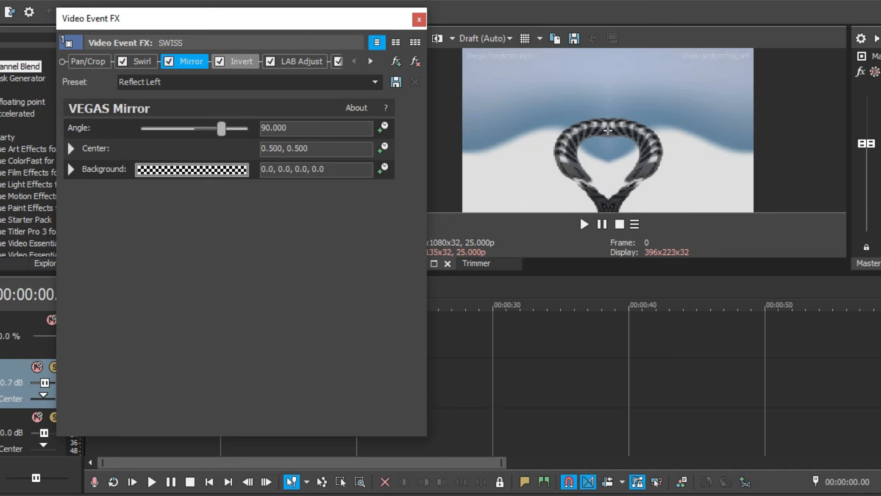
click(241, 61)
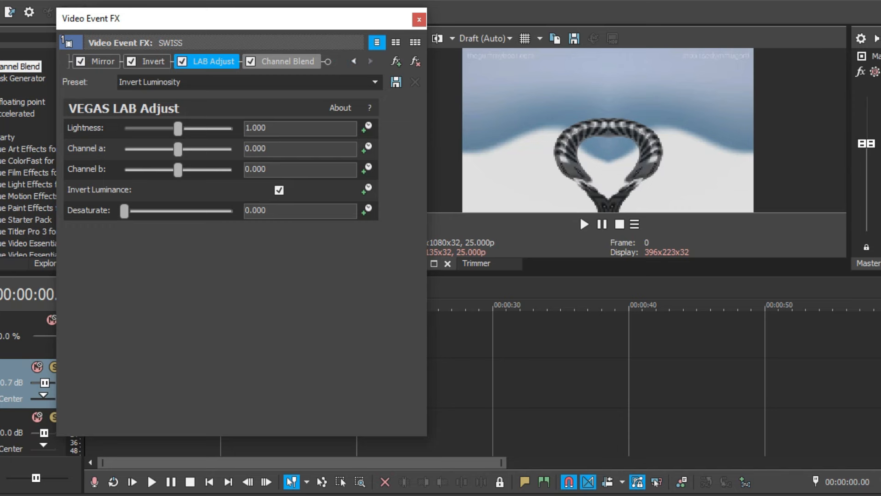
click(287, 62)
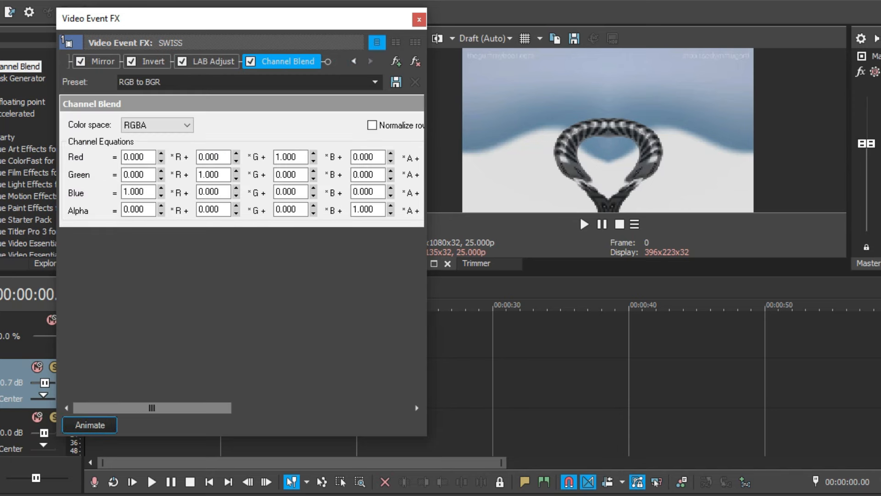
click(419, 19)
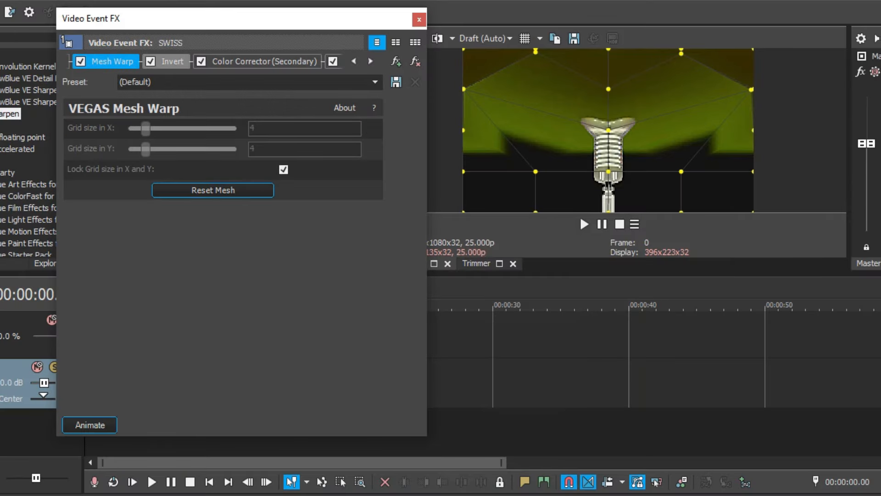
Step: Review the olive clip's Invert, Secondary Color Corrector and Sharpen settings plus its Orange Vocoder audio effect and event properties
click(172, 61)
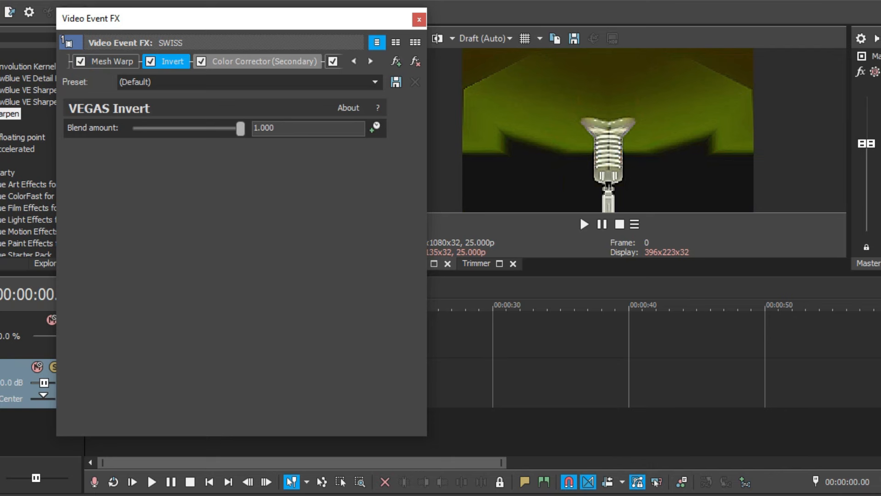
click(263, 61)
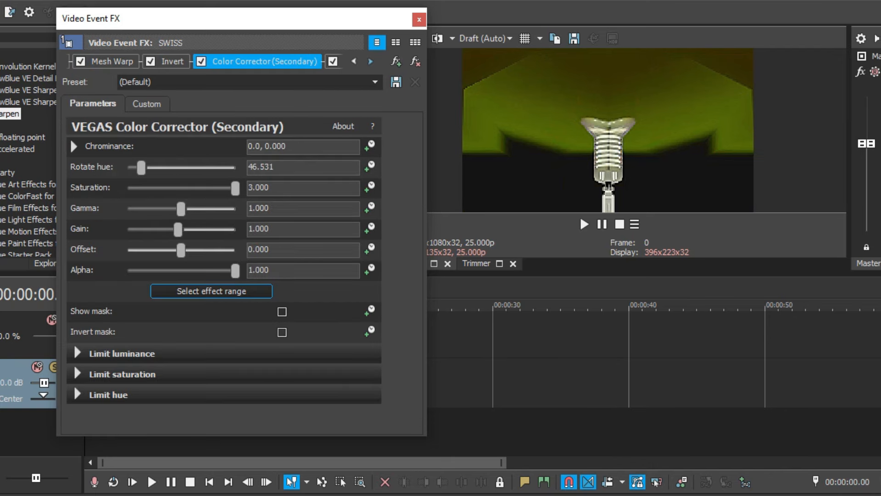
click(289, 61)
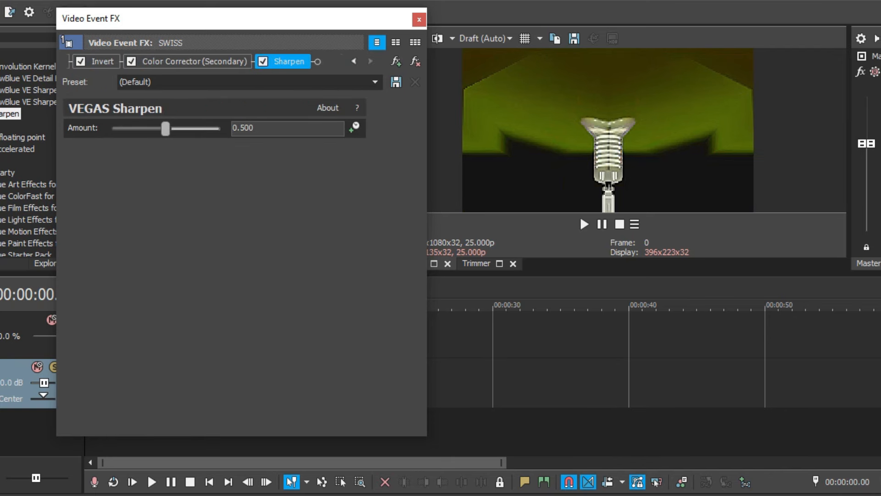
click(419, 20)
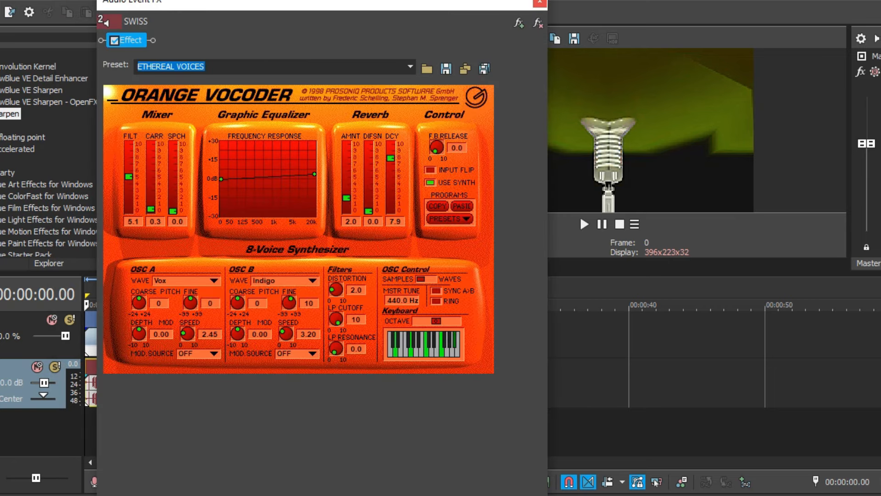
click(538, 3)
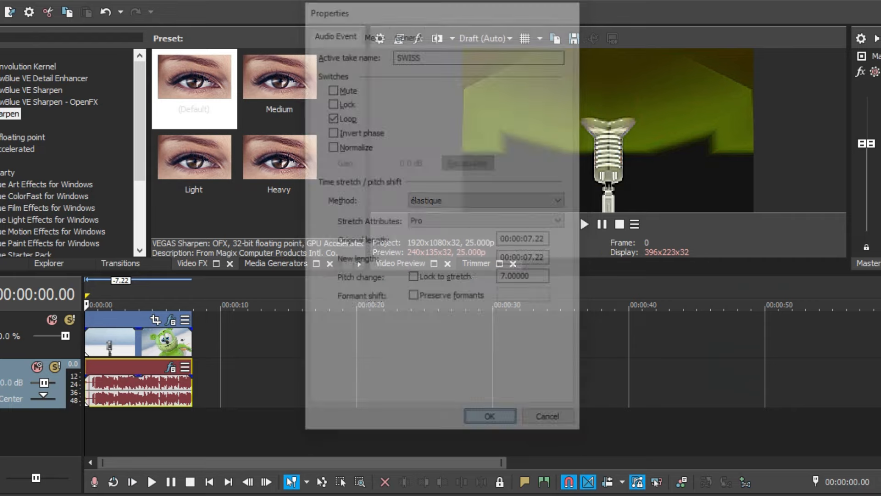
click(488, 416)
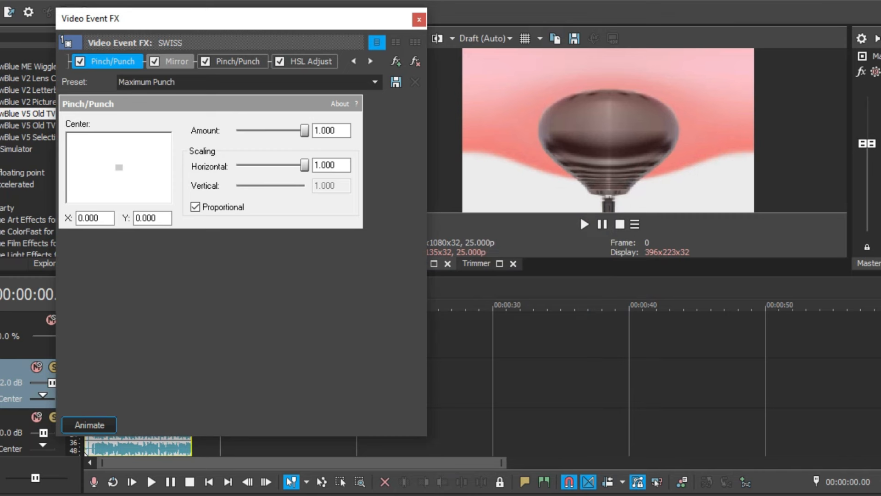
Step: Review the pink clip's HSL Adjust settings and dismiss the effects window
click(237, 62)
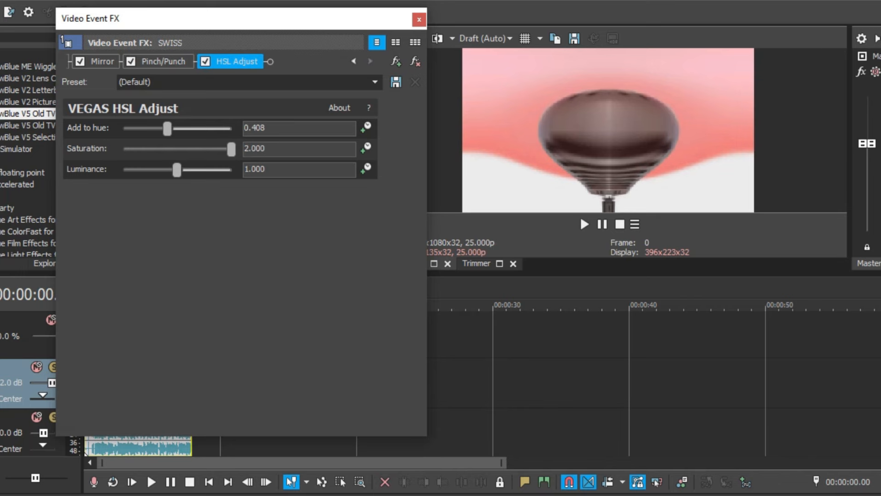
click(418, 19)
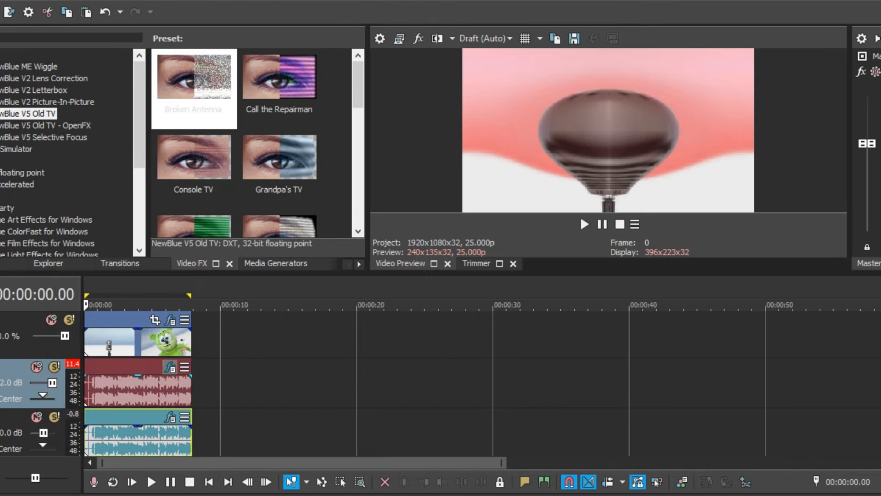